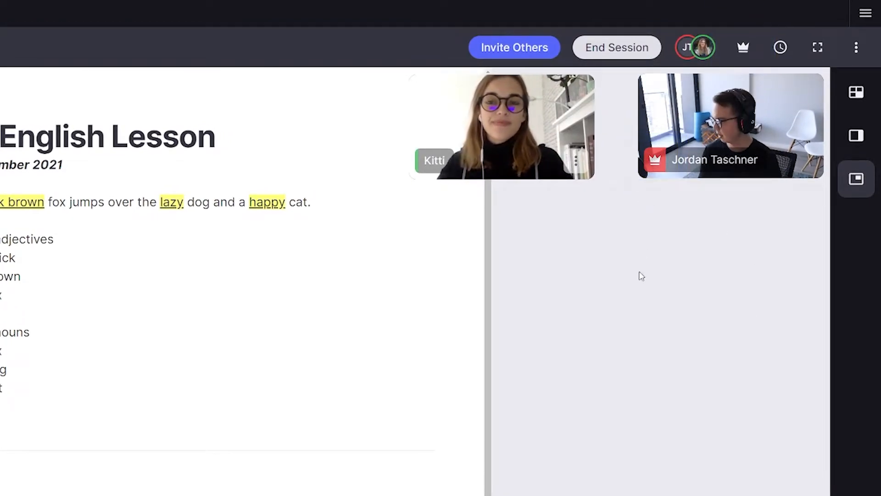
mouse_move(568, 390)
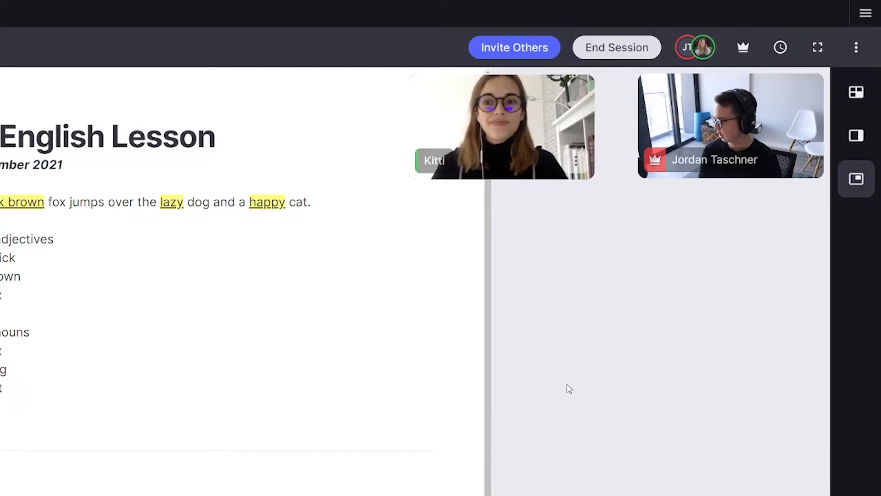
mouse_move(718, 161)
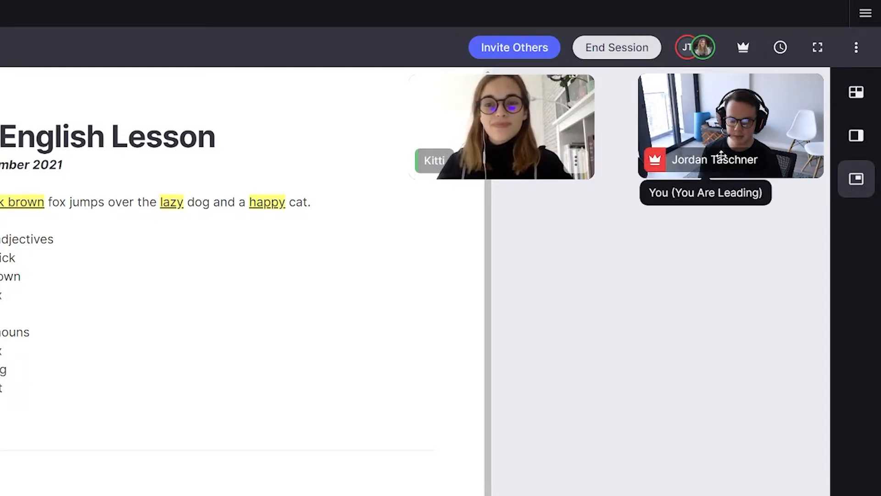
Move participant videos to the sidebar, try the full video grid, then return to the sidebar.
left_click(742, 48)
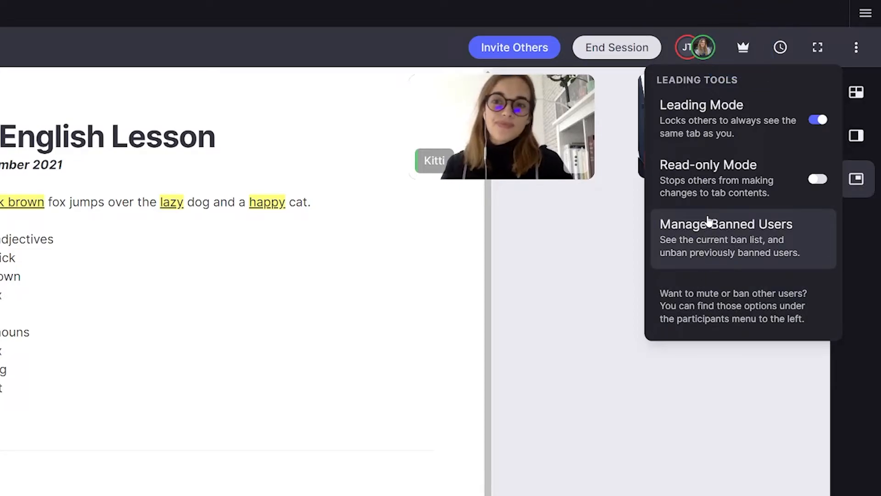
left_click(818, 120)
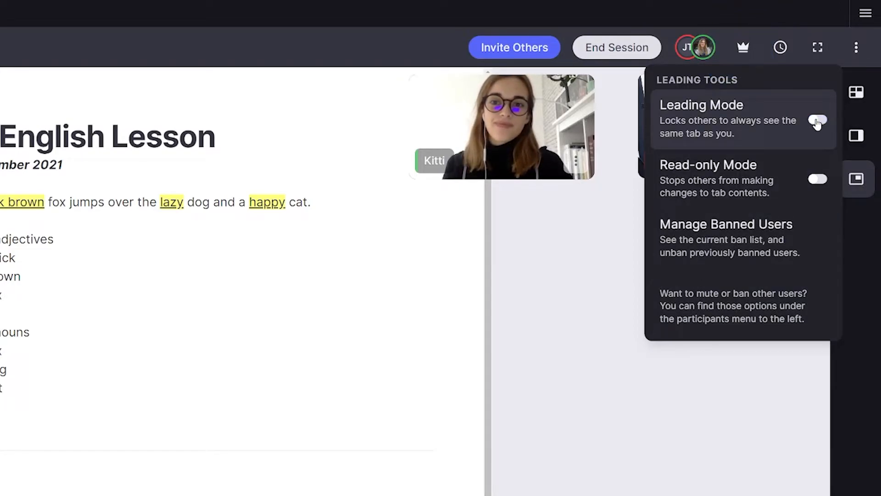
left_click(818, 121)
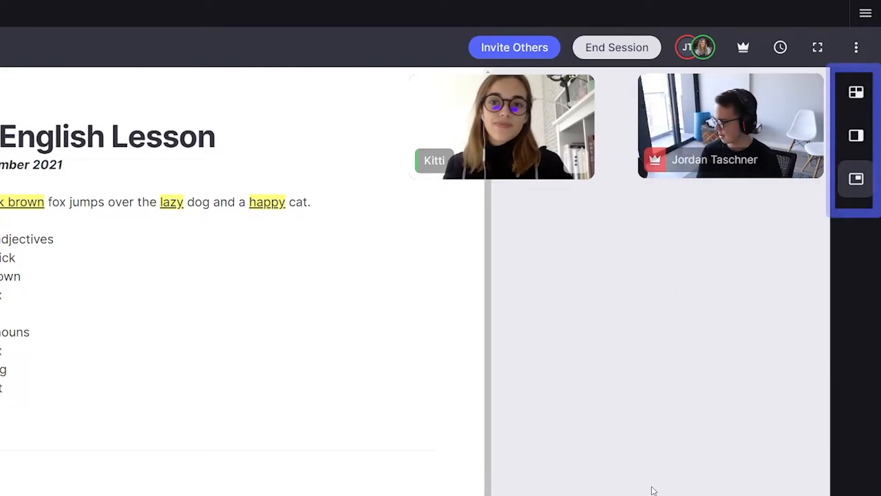
mouse_move(626, 397)
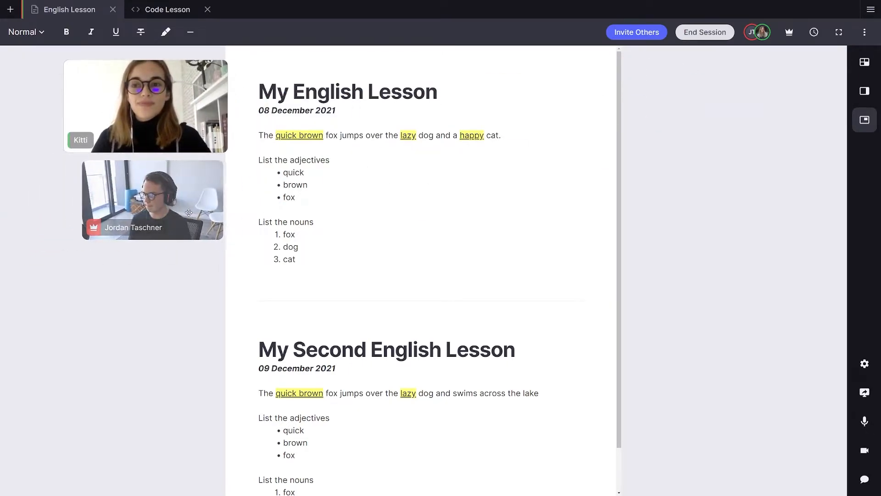
mouse_move(864, 90)
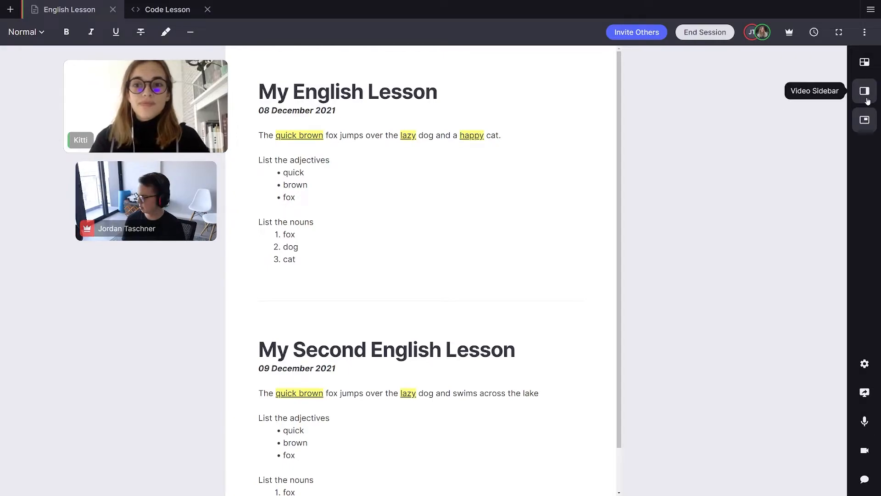
left_click(864, 90)
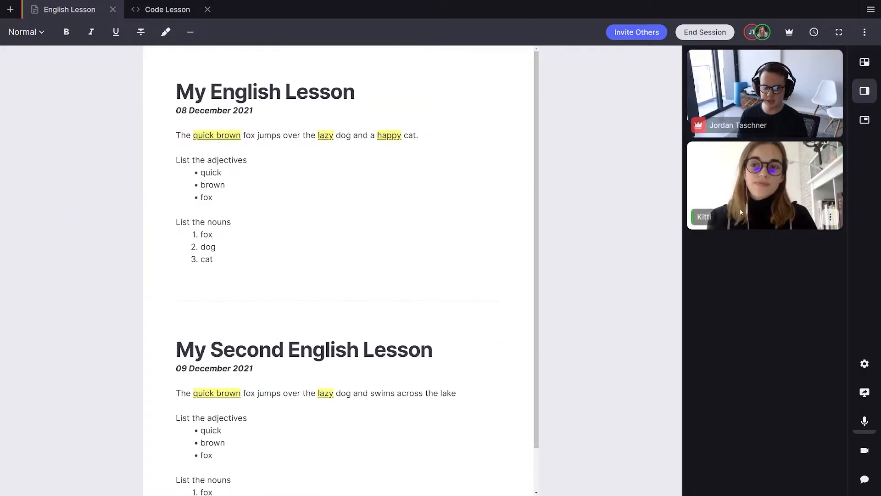
left_click_drag(175, 92, 355, 92)
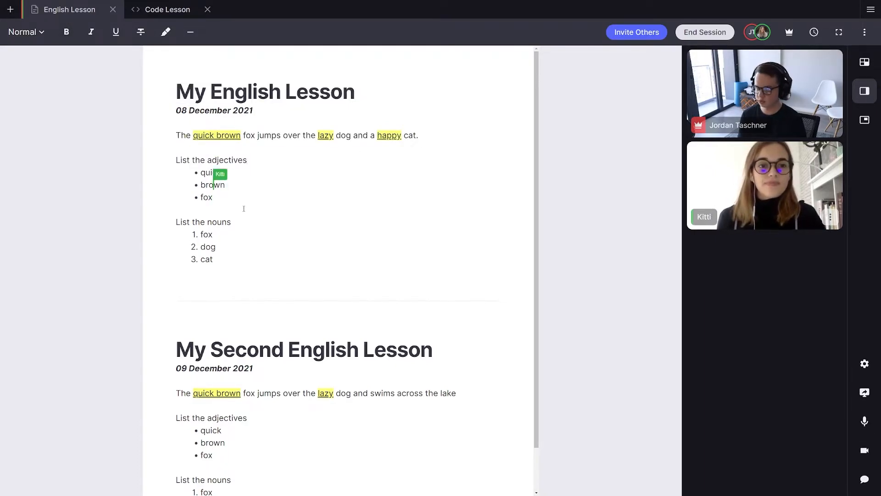
mouse_move(864, 62)
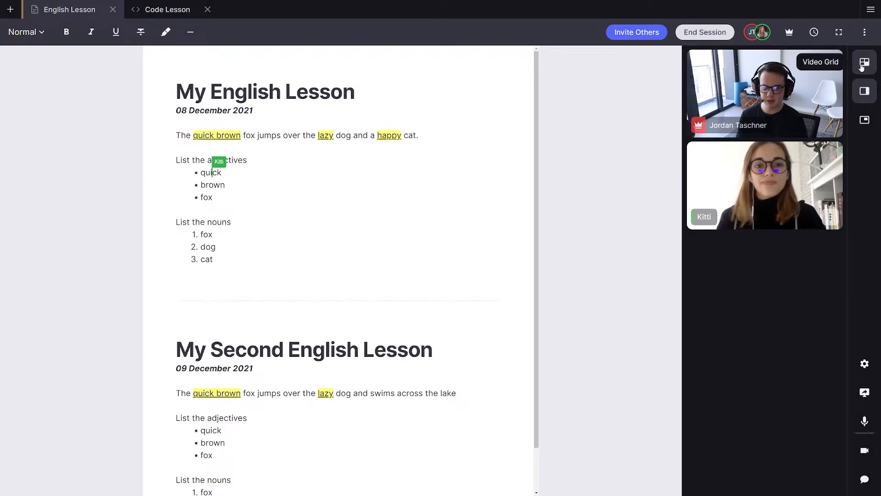
left_click(864, 62)
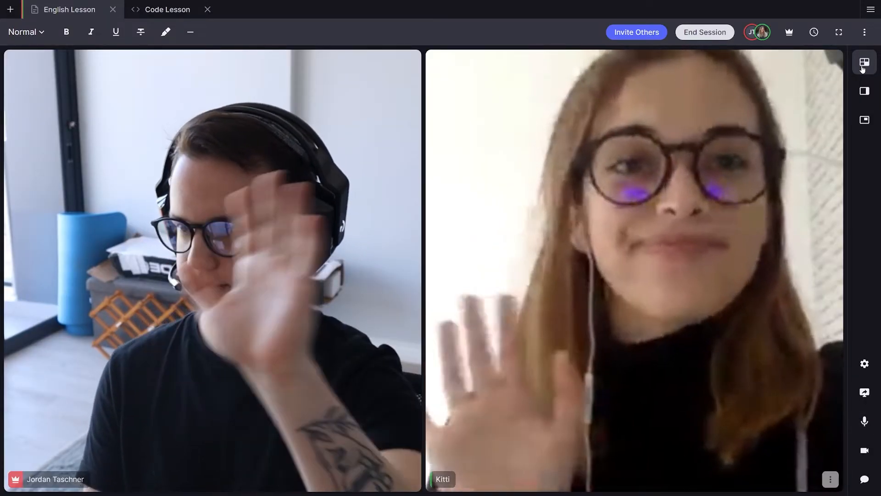
mouse_move(865, 93)
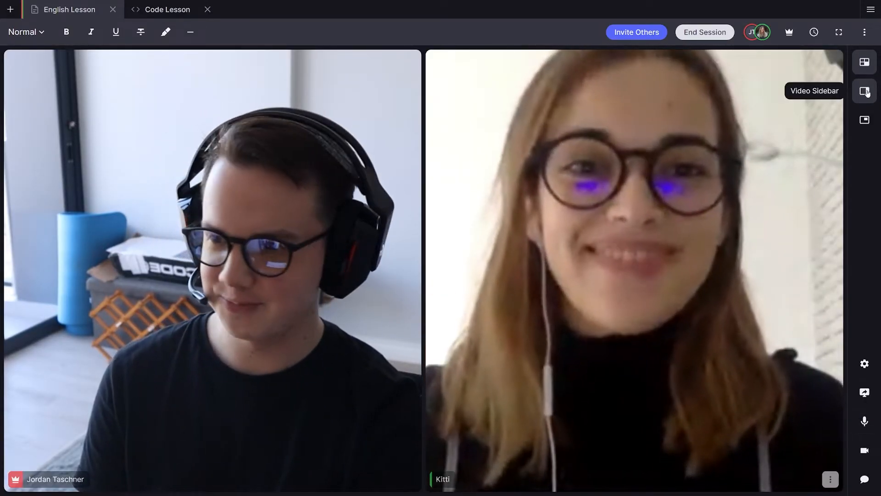
left_click(864, 91)
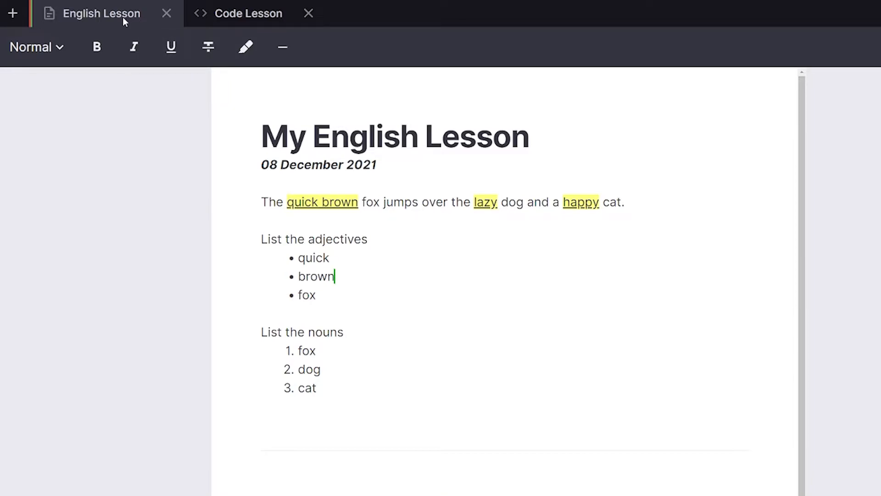
Set the English Lesson tab to Disallow Changes, then re-allow participant edits on it.
right_click(105, 13)
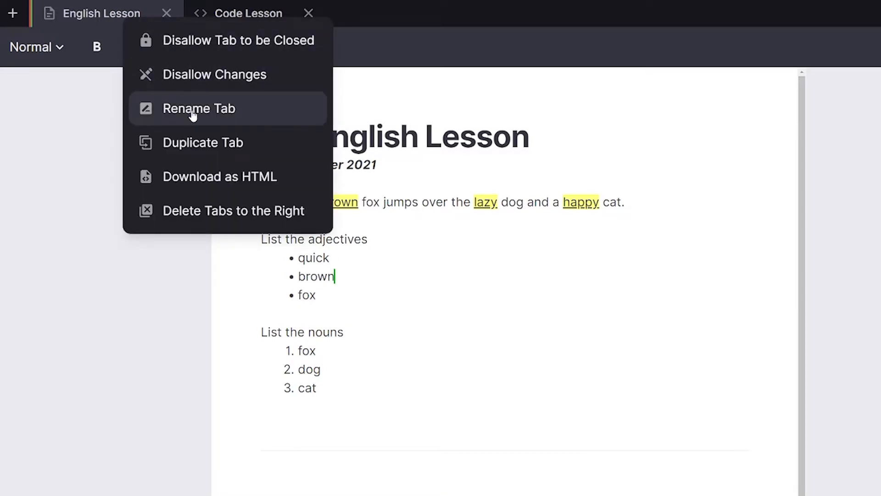
left_click(213, 75)
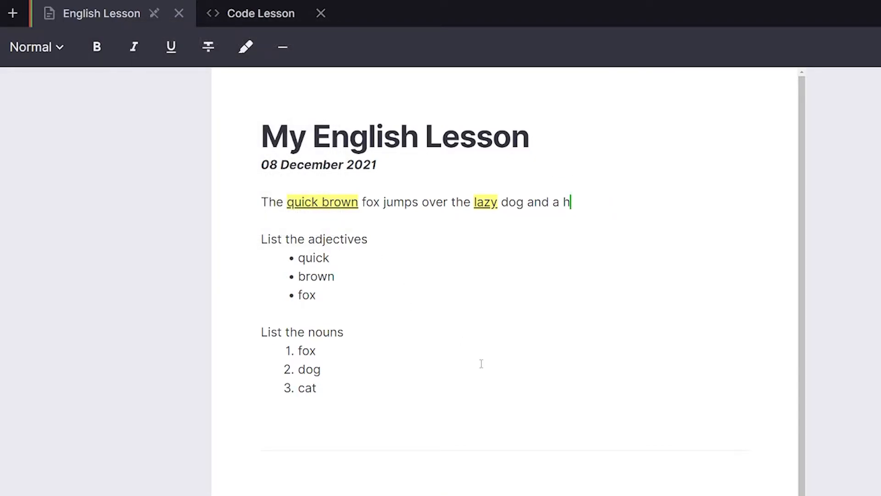
right_click(96, 13)
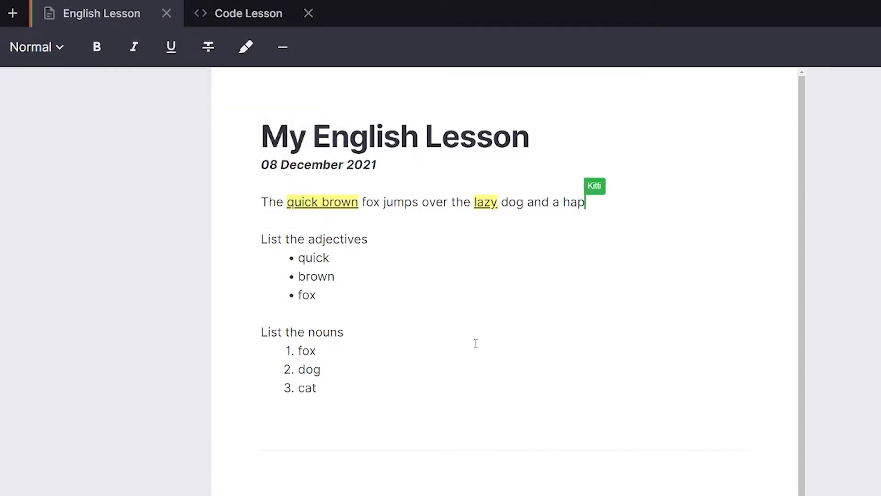
right_click(104, 13)
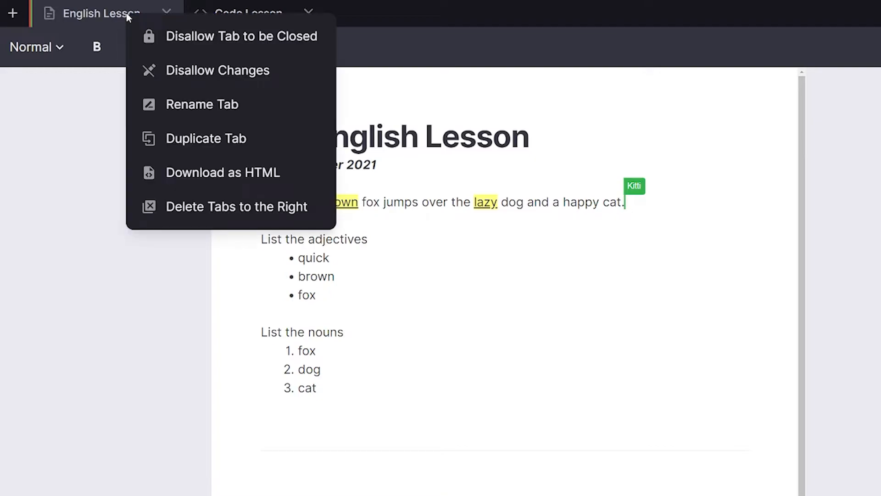
left_click(241, 35)
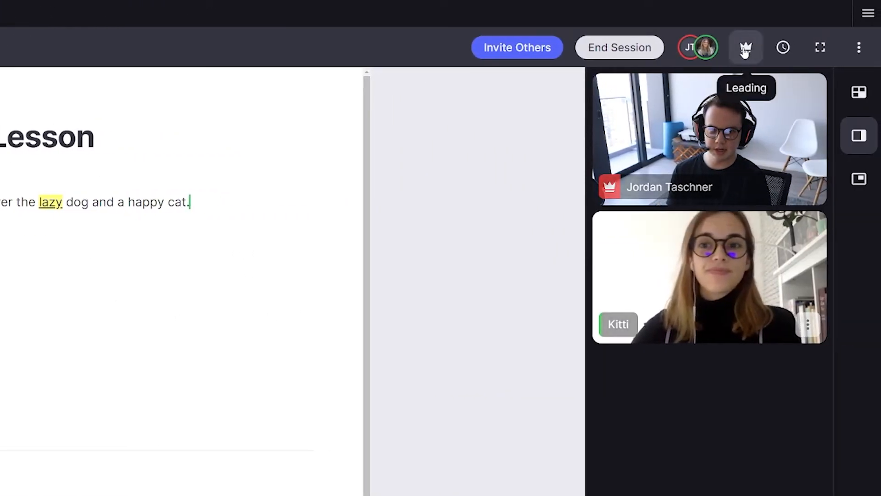
left_click(746, 47)
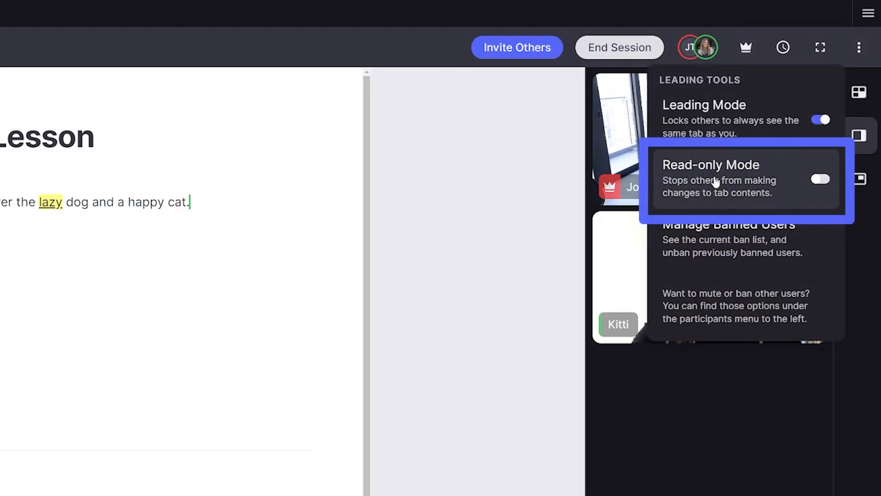
left_click(821, 179)
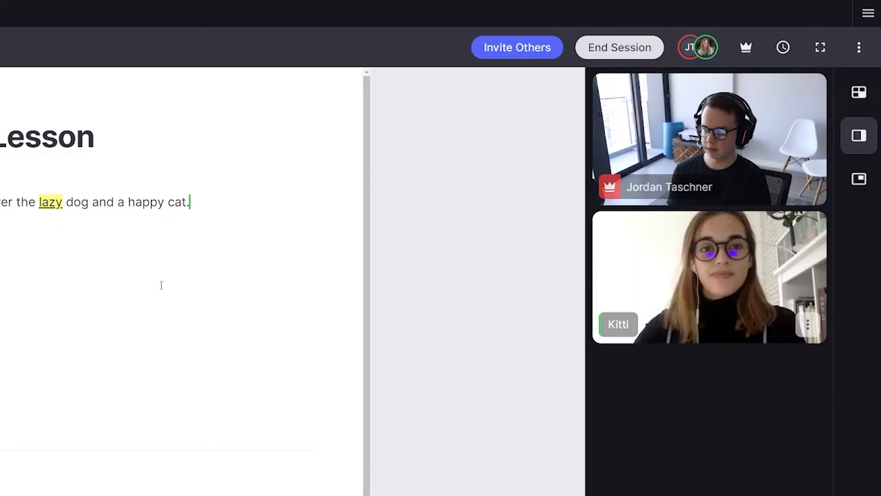
left_click(260, 9)
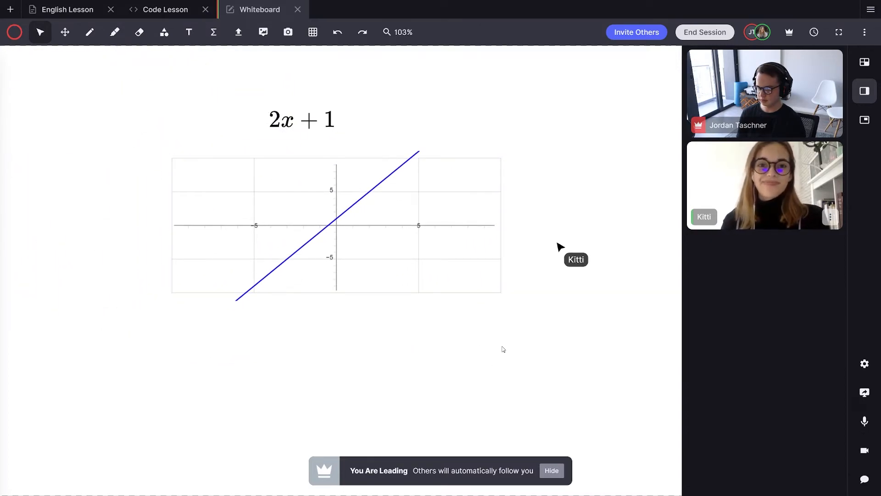
Send an emoji reaction from the emoji popup to the session.
left_click(864, 480)
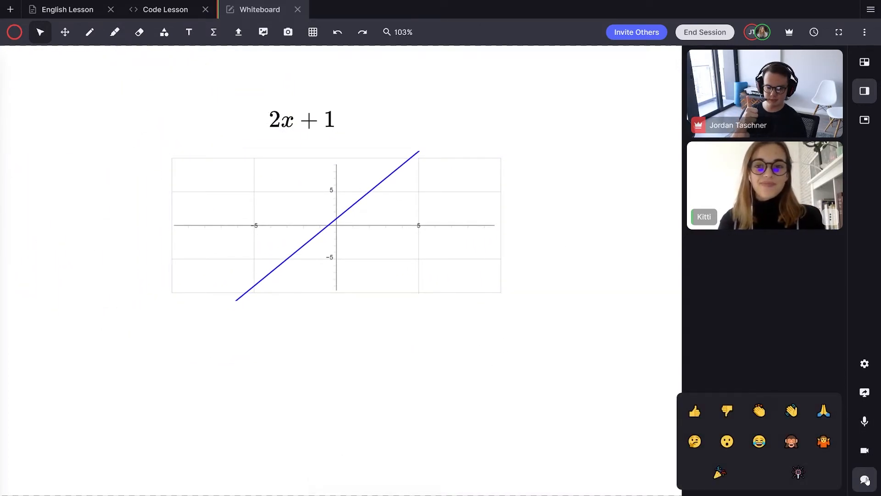
left_click(719, 472)
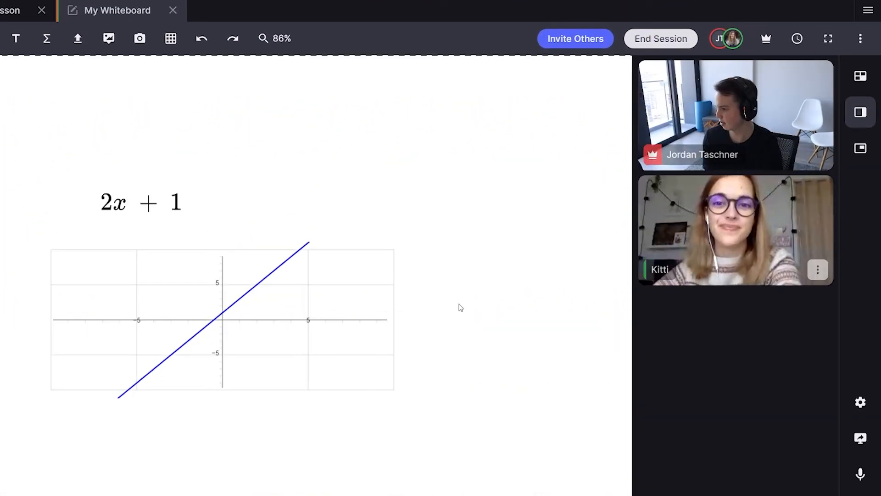
mouse_move(735, 39)
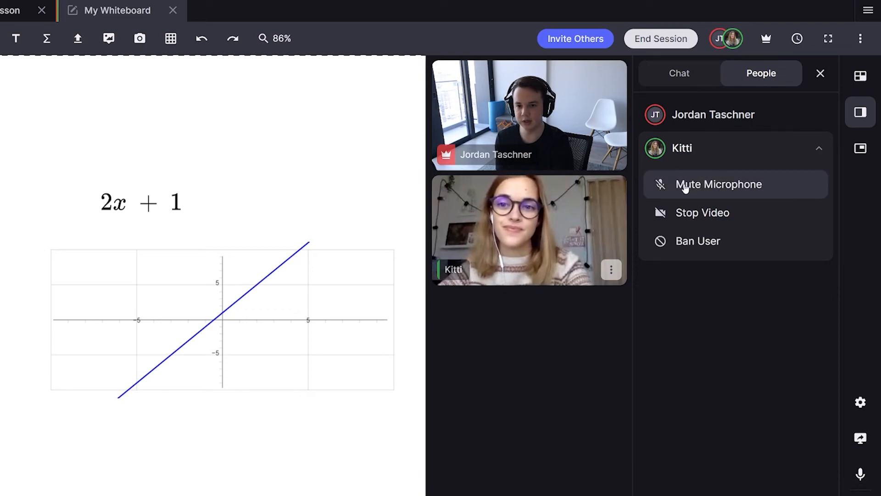
mouse_move(664, 245)
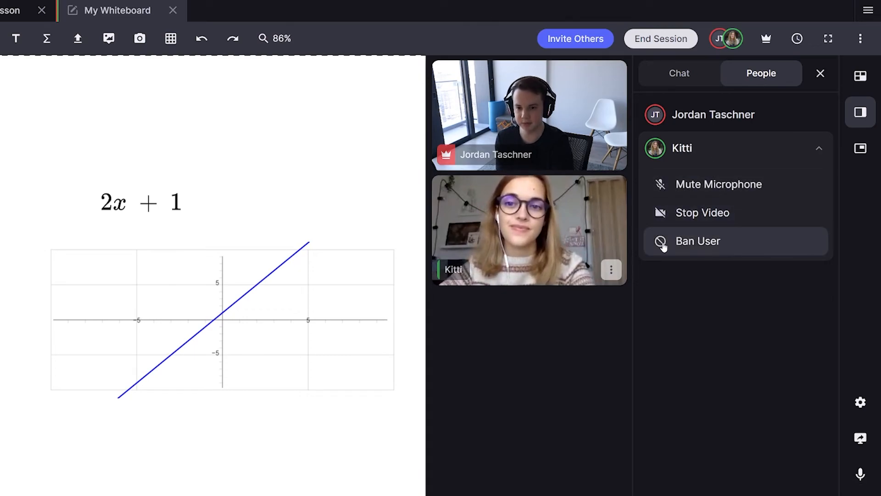
Ban Kitti from the session, confirm the ban, and close the People panel.
left_click(698, 241)
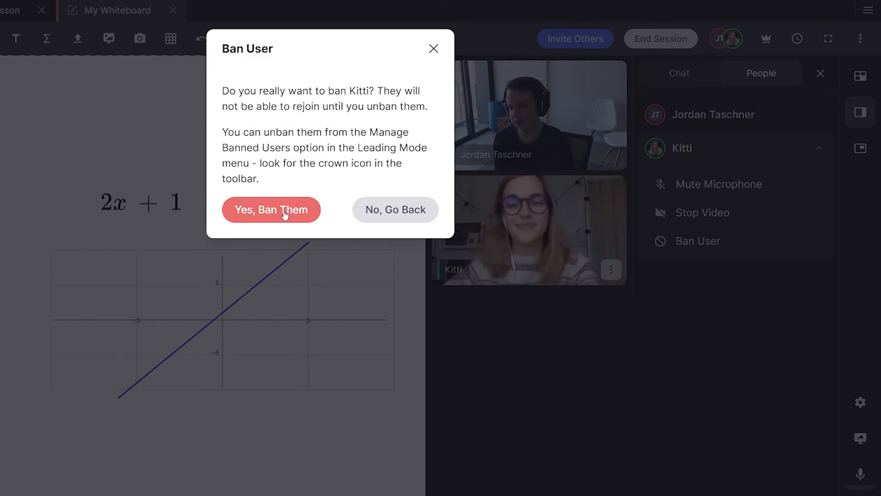
left_click(271, 209)
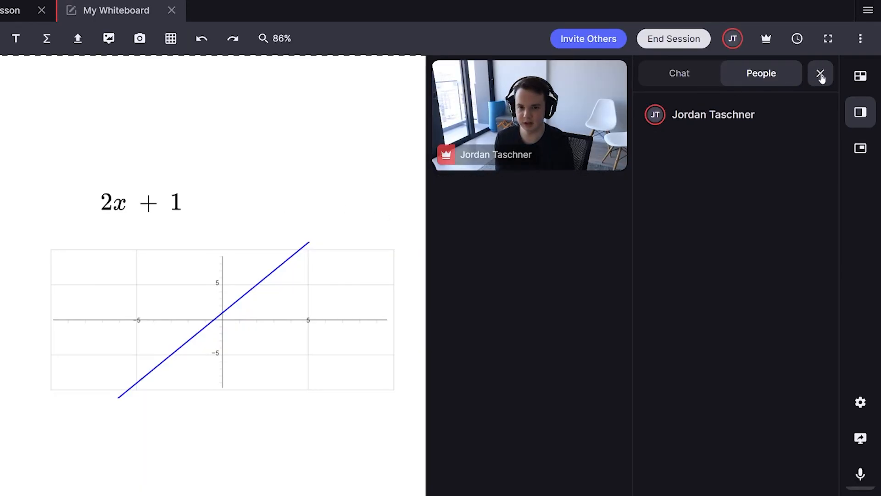
left_click(762, 39)
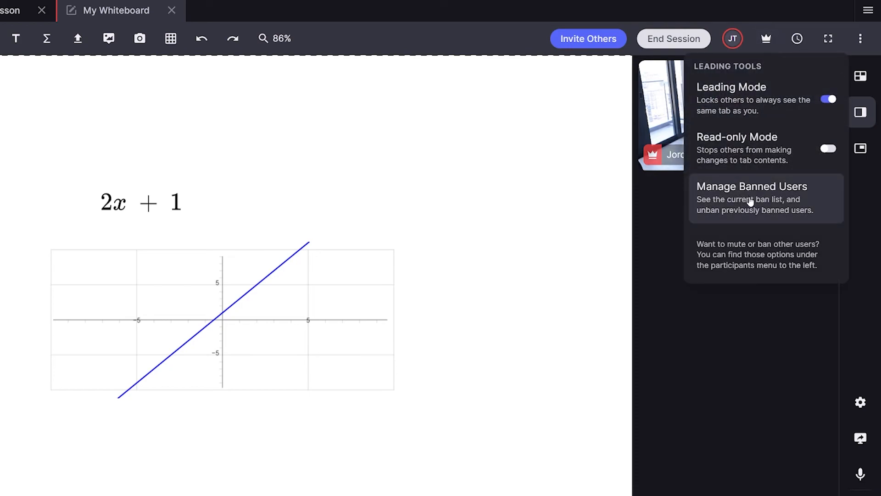
Unban the single entry in the Manage Banned Users list.
left_click(744, 186)
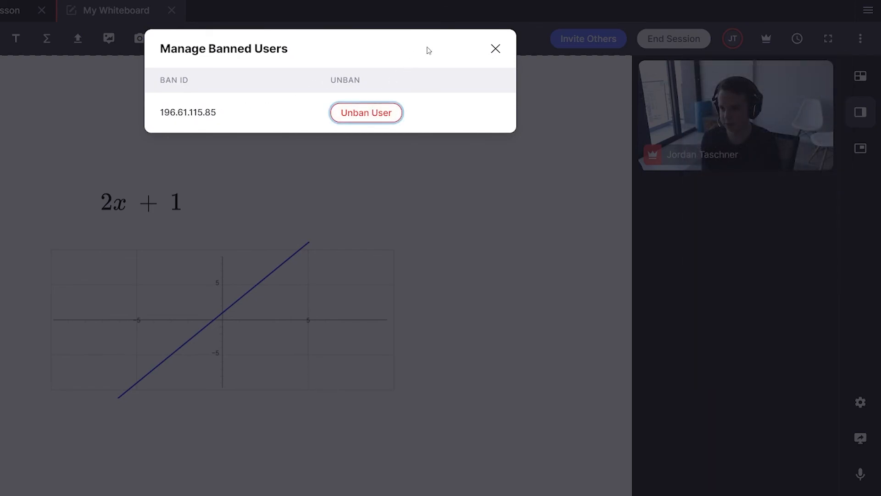
left_click(495, 49)
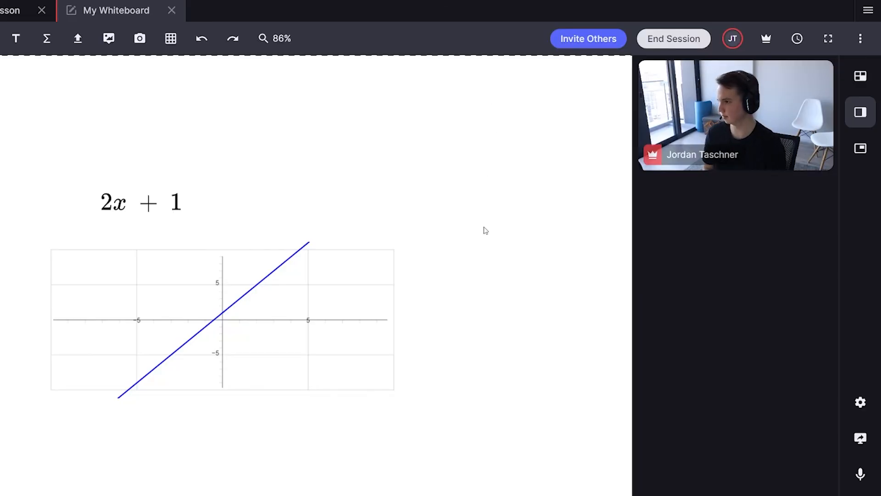